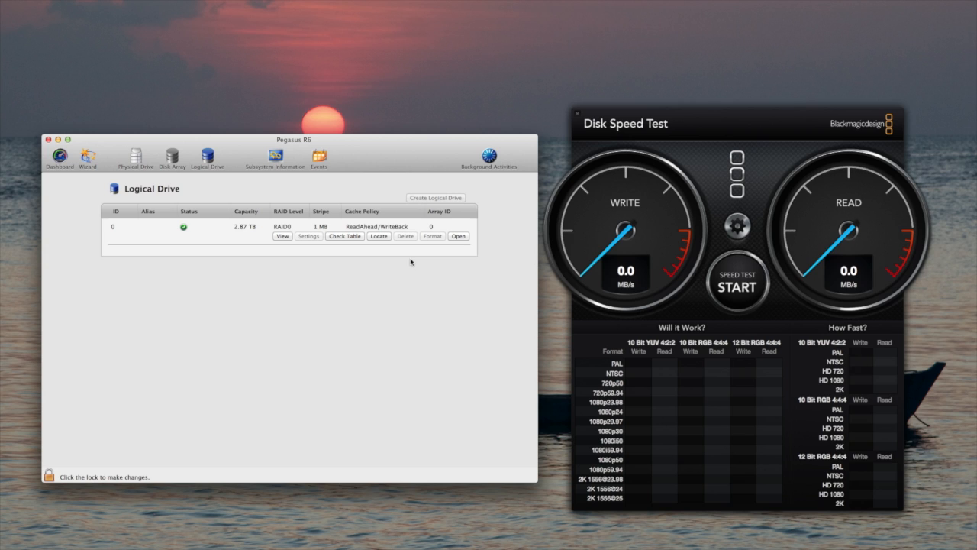
mouse_move(655, 313)
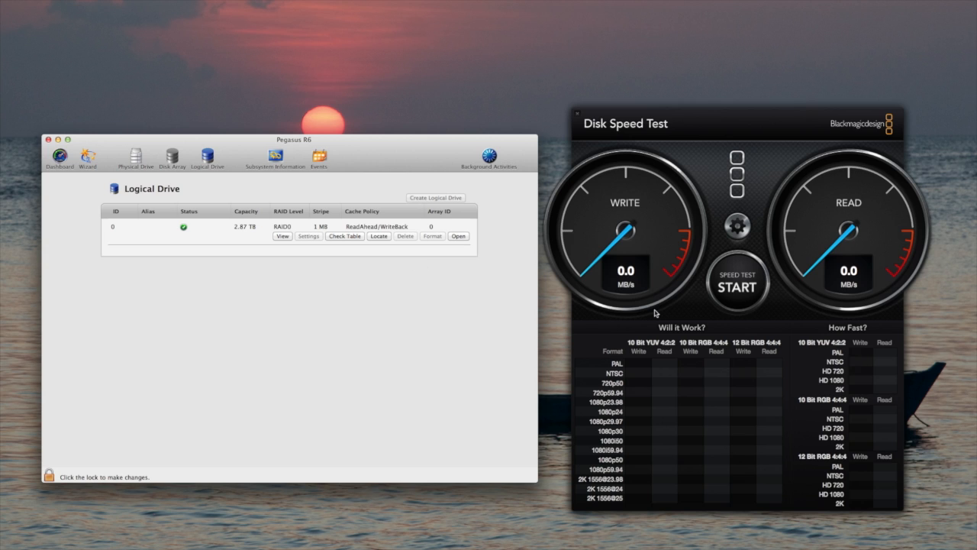
mouse_move(737, 227)
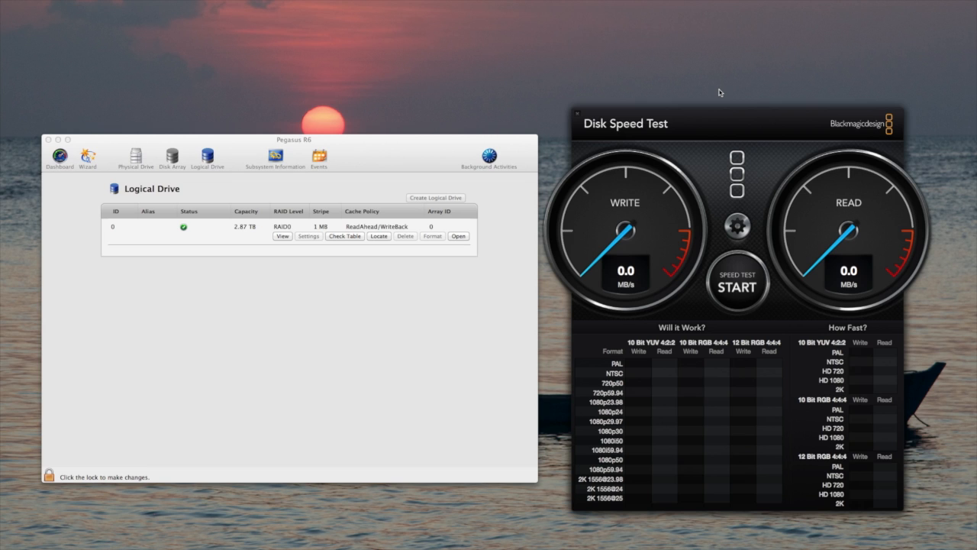
mouse_move(756, 210)
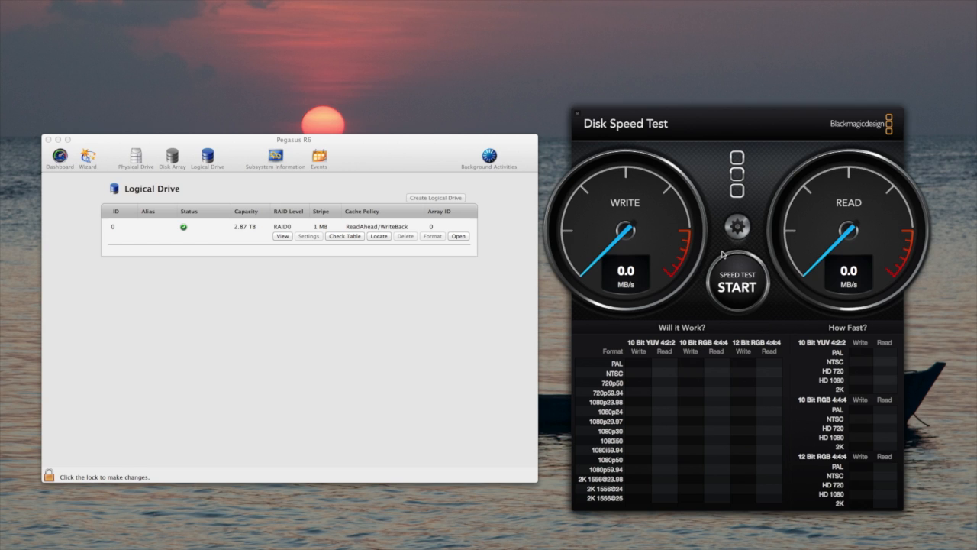
- Target the Promise RAID volume, set stress size to 5 GB, and start the speed test
left_click(736, 287)
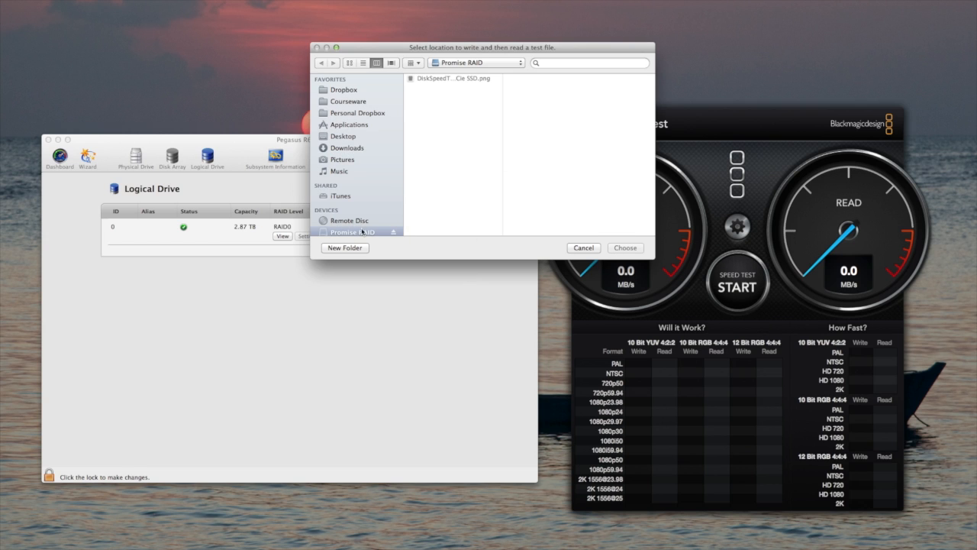
left_click(352, 230)
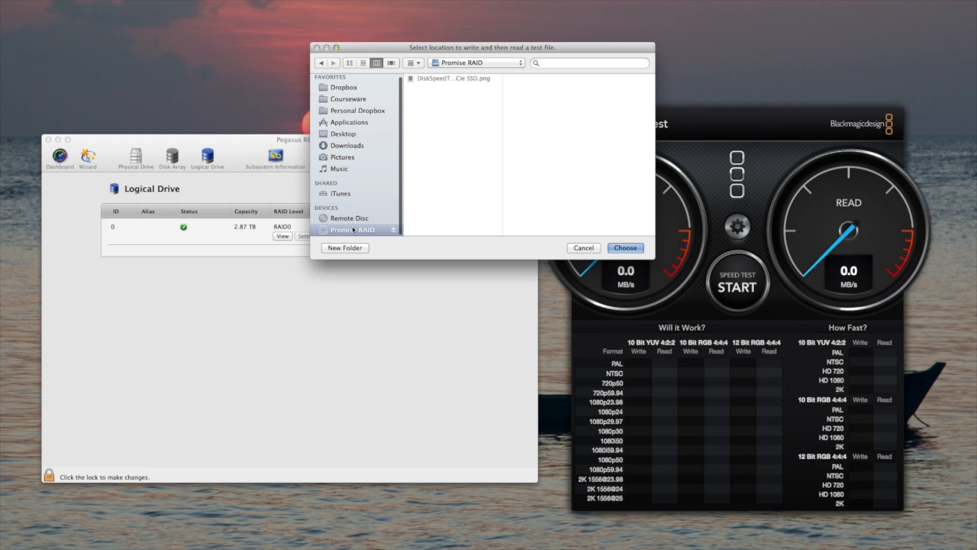
left_click(735, 226)
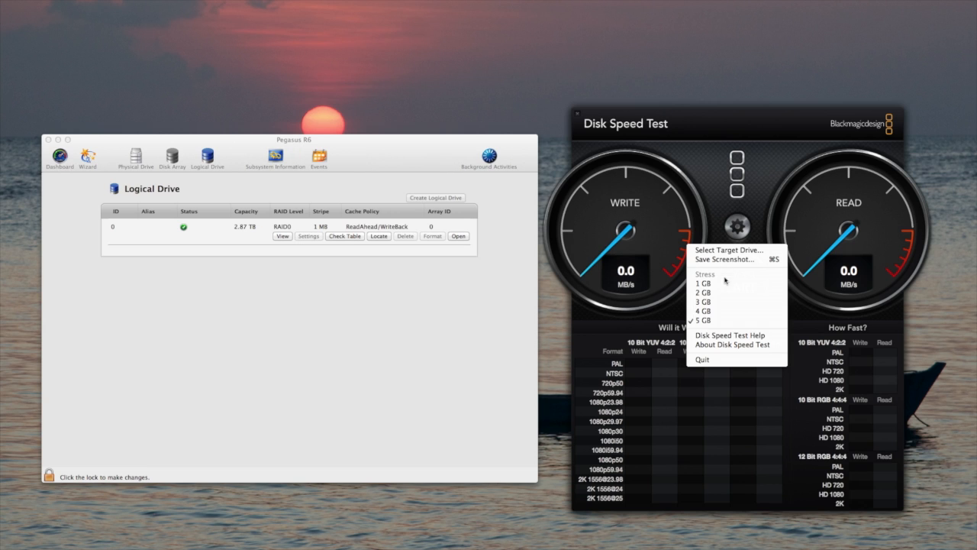
left_click(736, 226)
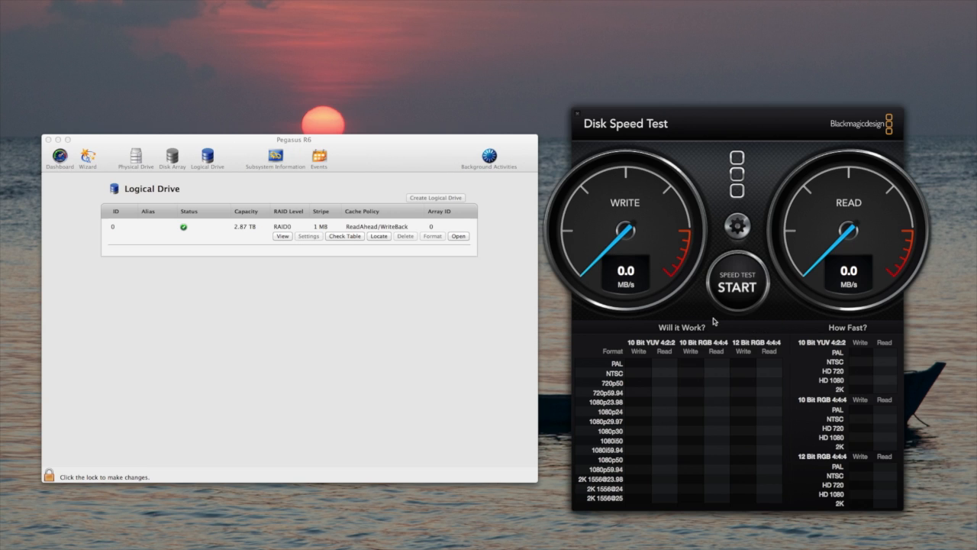
left_click(736, 284)
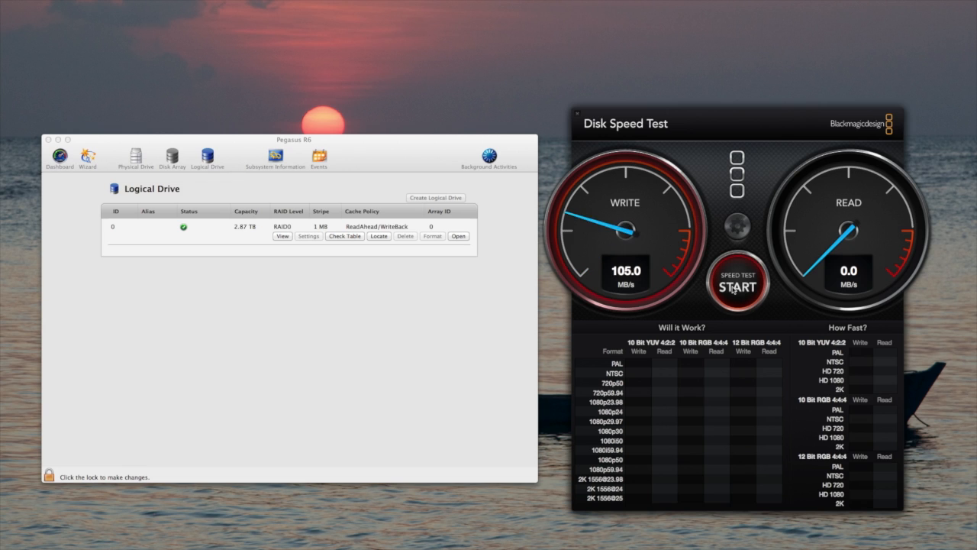